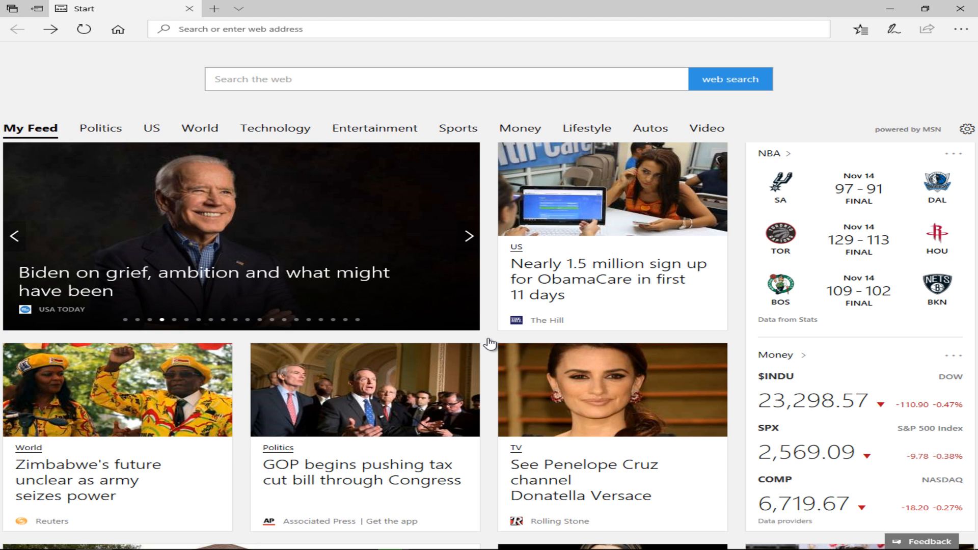
{"action": "mouse_move", "coordinate": [878, 107]}
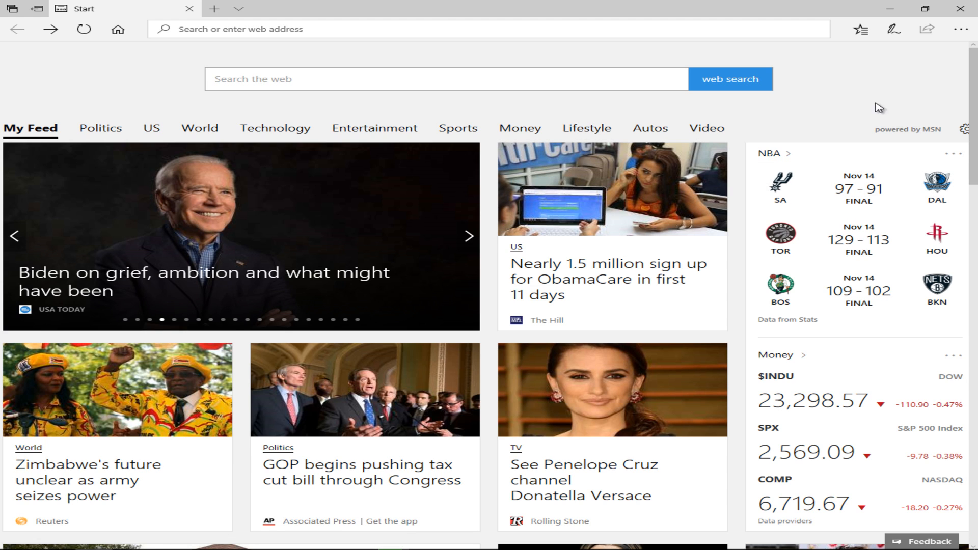
{"action": "mouse_move", "coordinate": [962, 28]}
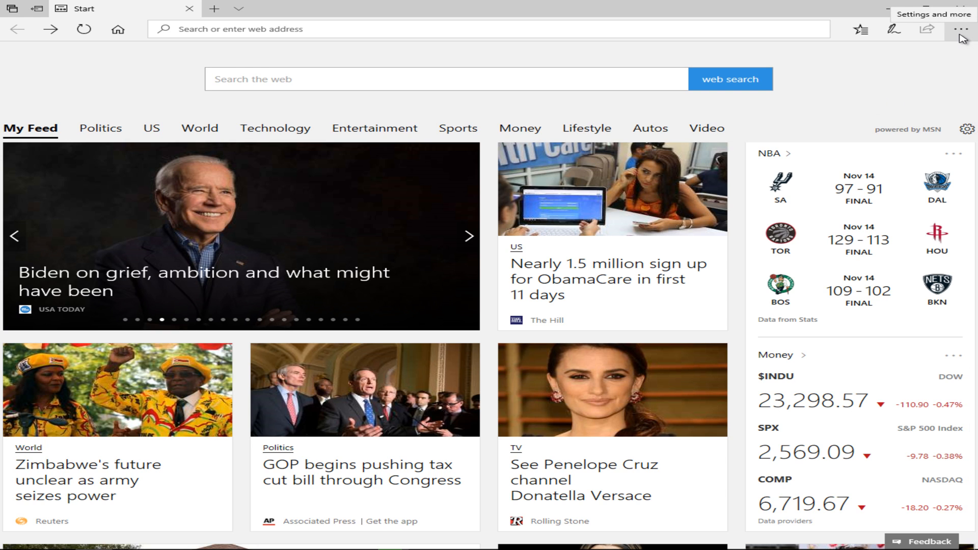
Step: Reach the Clear browsing data pane through Edge's Settings and more menu
{"action": "left_click", "coordinate": [977, 29]}
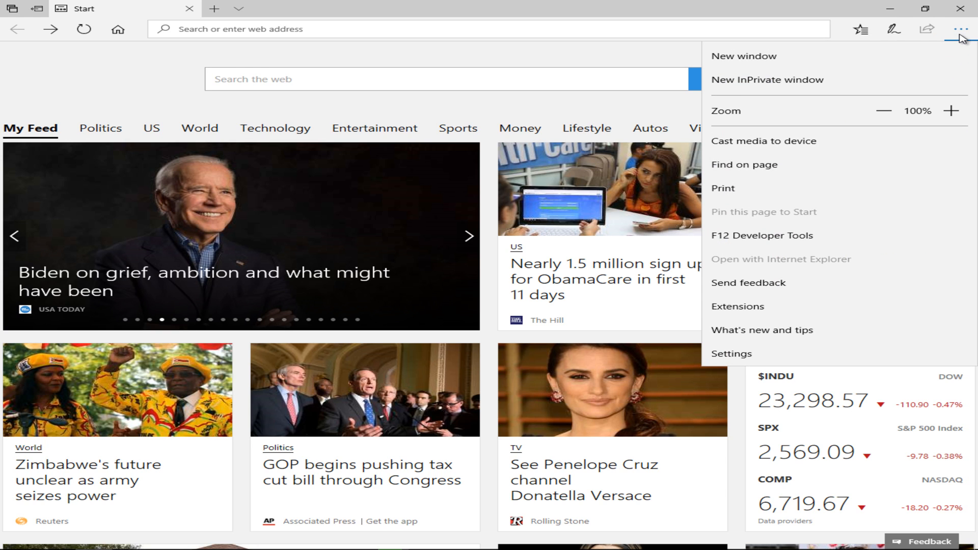
{"action": "mouse_move", "coordinate": [799, 365]}
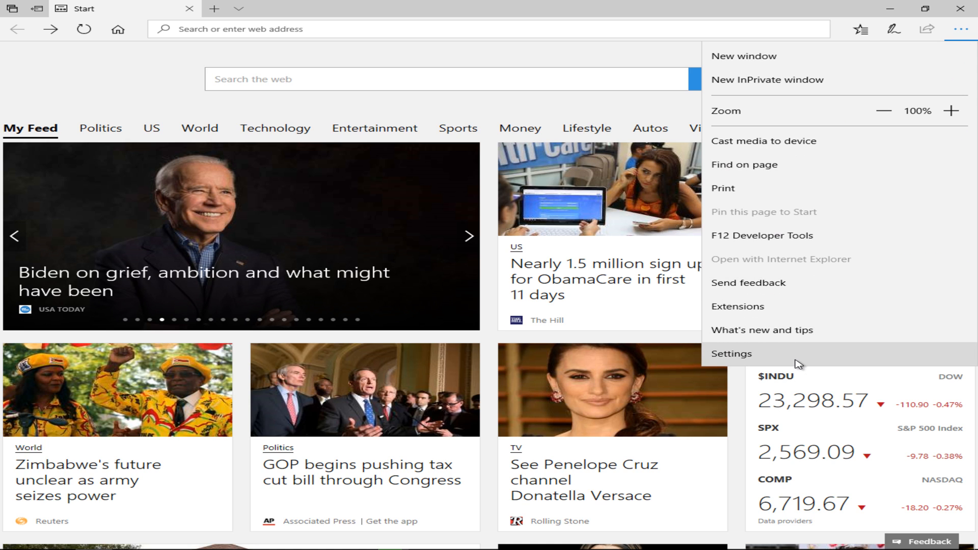
{"action": "left_click", "coordinate": [732, 354]}
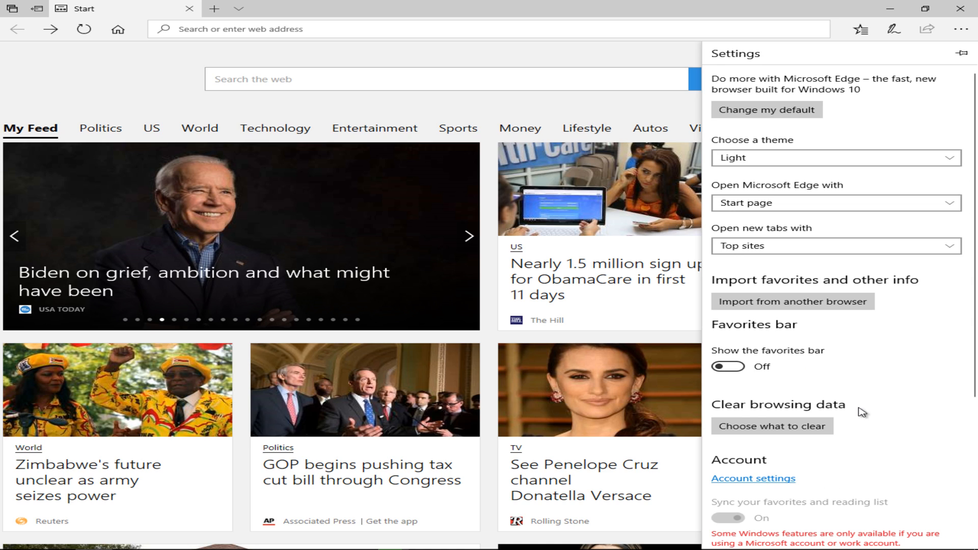
{"action": "mouse_move", "coordinate": [793, 451]}
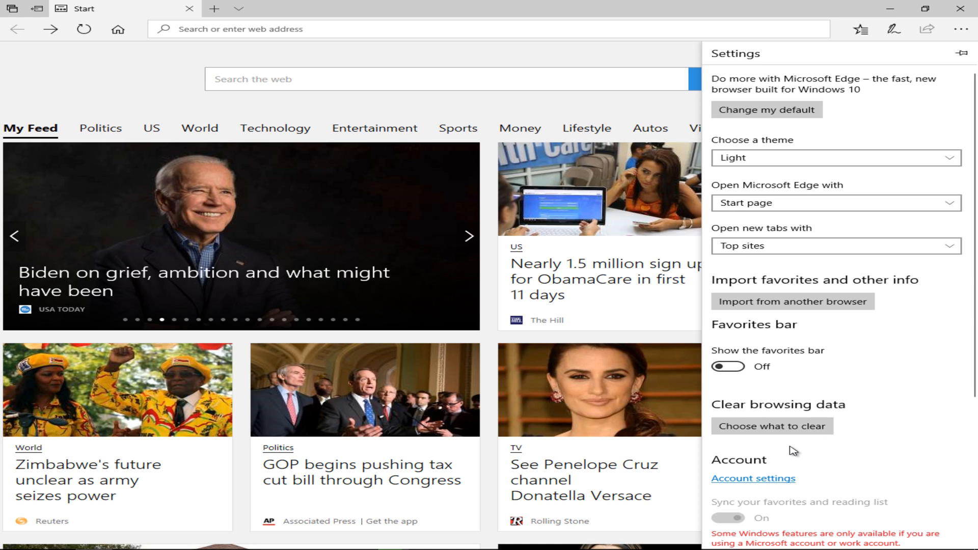
{"action": "mouse_move", "coordinate": [778, 442]}
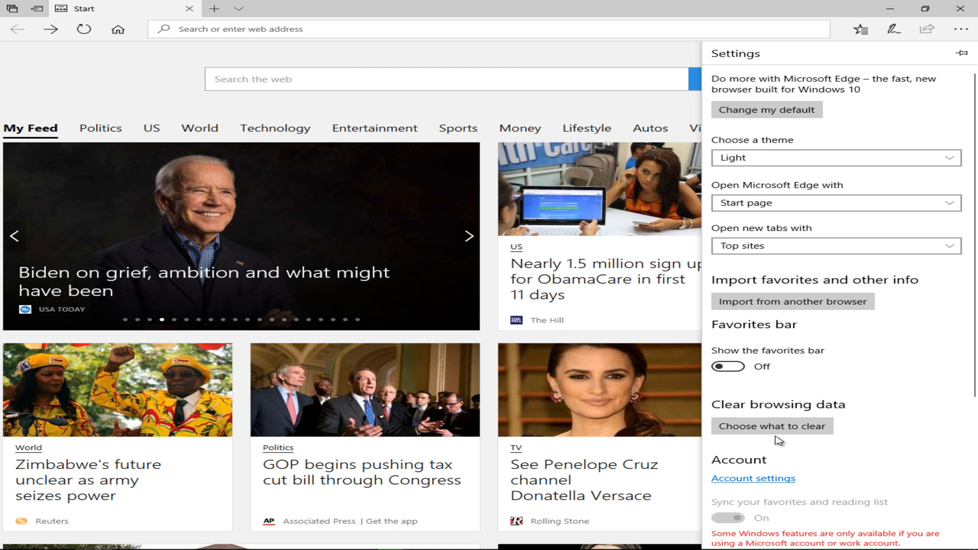
{"action": "left_click", "coordinate": [772, 426]}
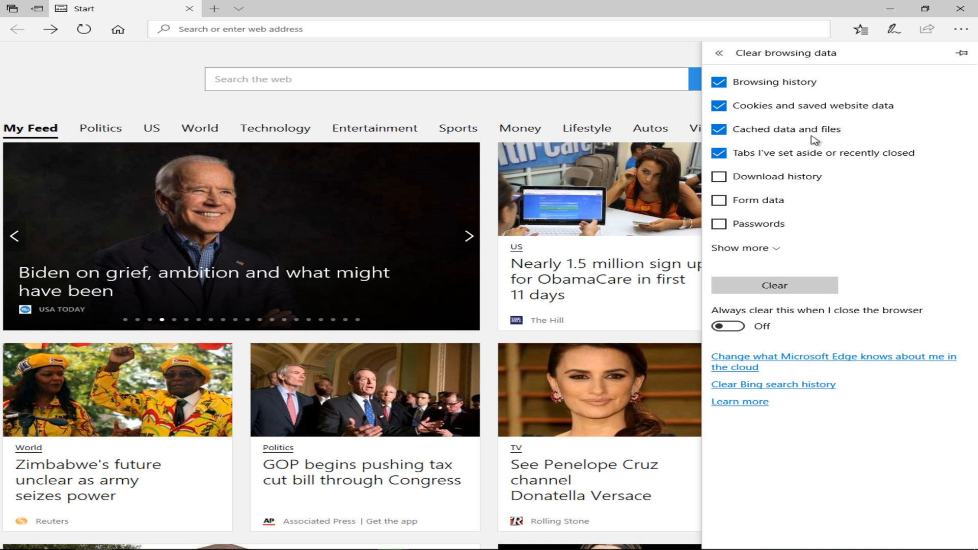
{"action": "mouse_move", "coordinate": [795, 93]}
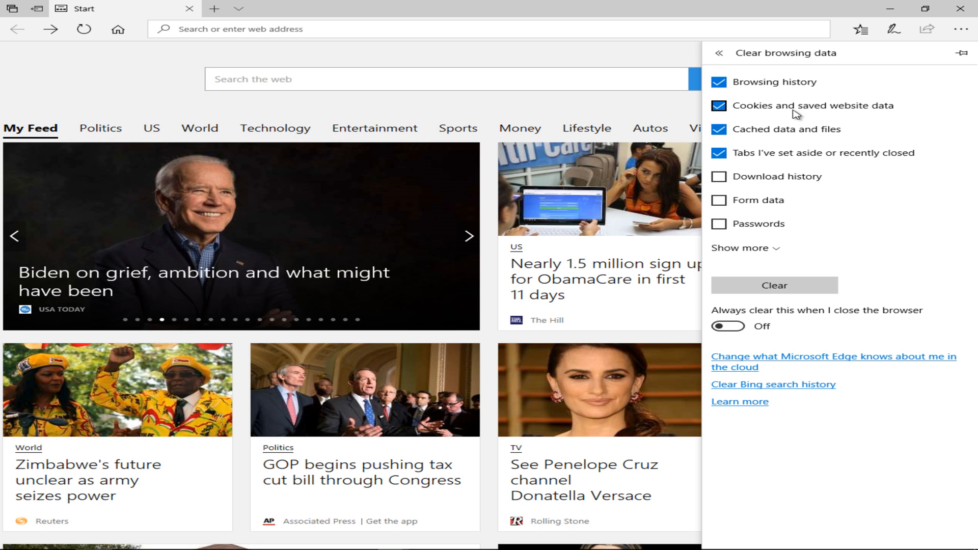
{"action": "mouse_move", "coordinate": [796, 141]}
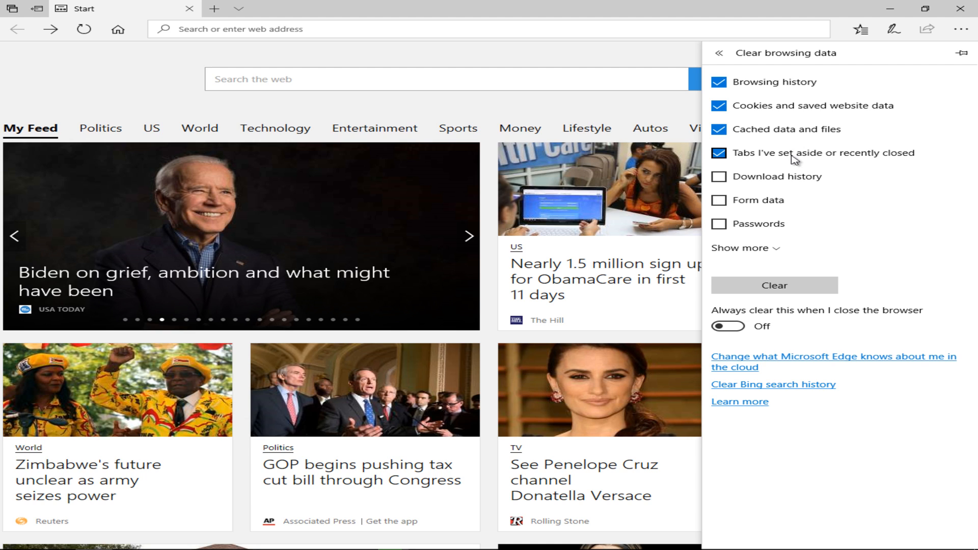
Step: Tick Download history, Form data and Passwords so all seven data types are checked
{"action": "left_click", "coordinate": [718, 177]}
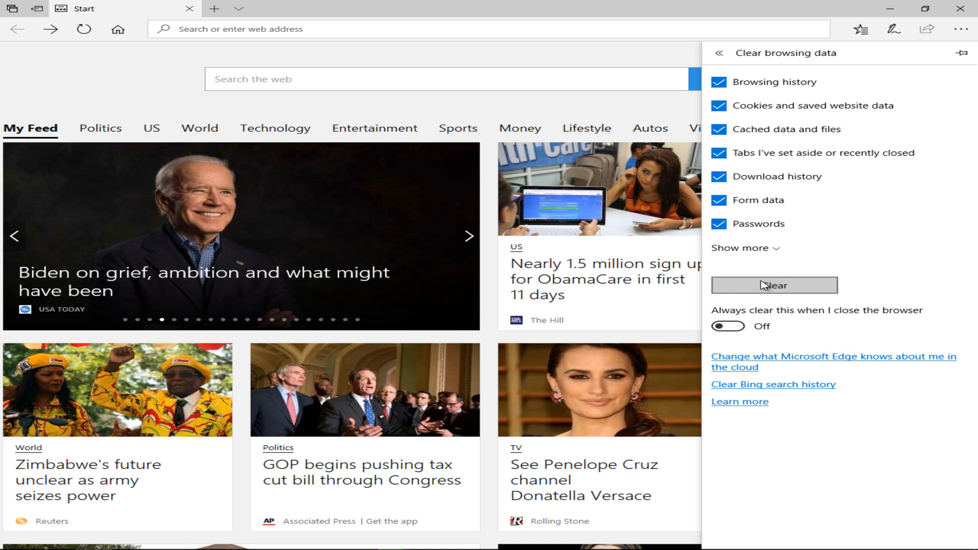
{"action": "mouse_move", "coordinate": [764, 290]}
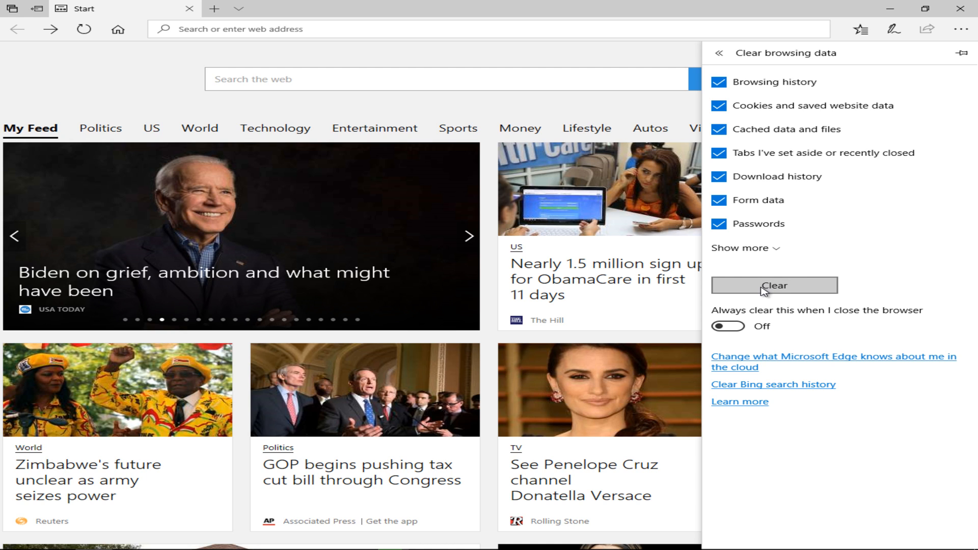
Step: Clear all seven checked data types and get the 'All clear!' confirmation
{"action": "left_click", "coordinate": [774, 285]}
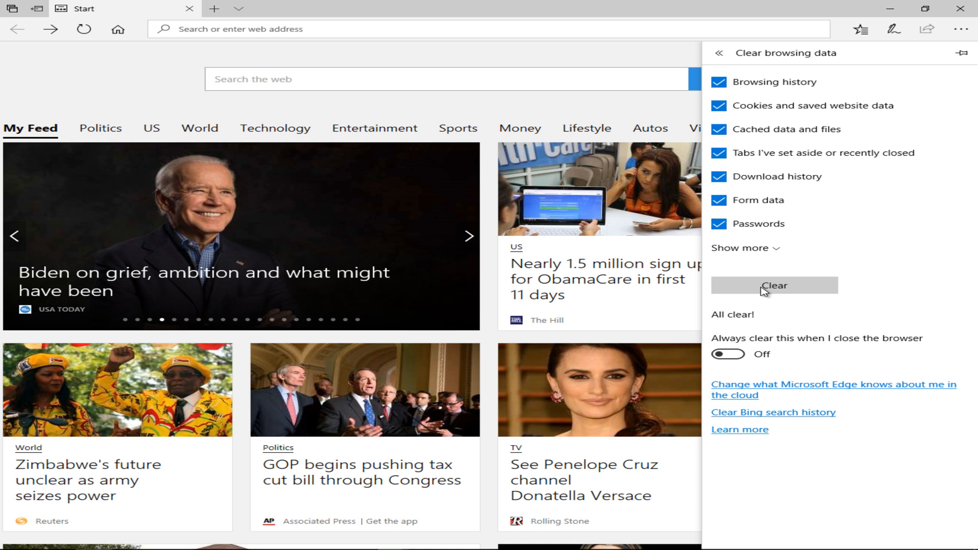
{"action": "mouse_move", "coordinate": [724, 331]}
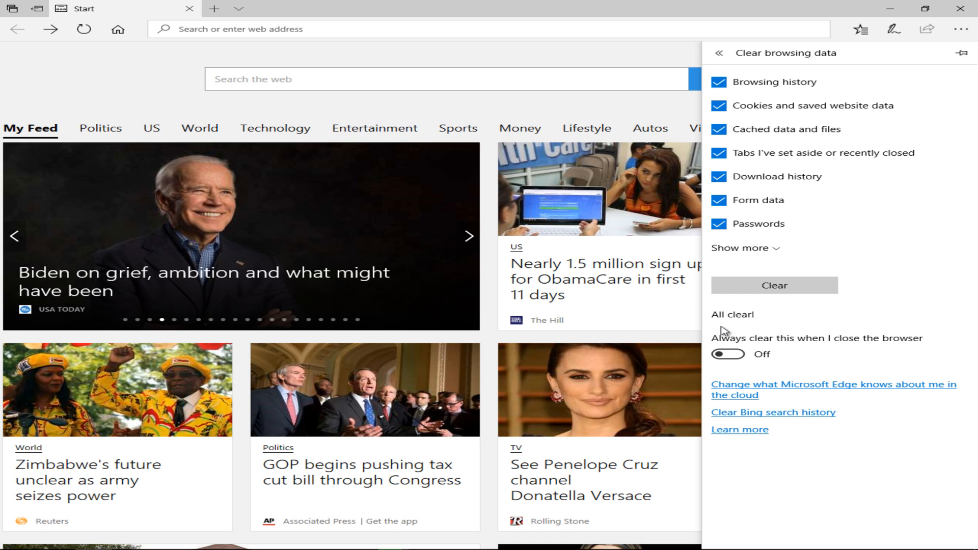